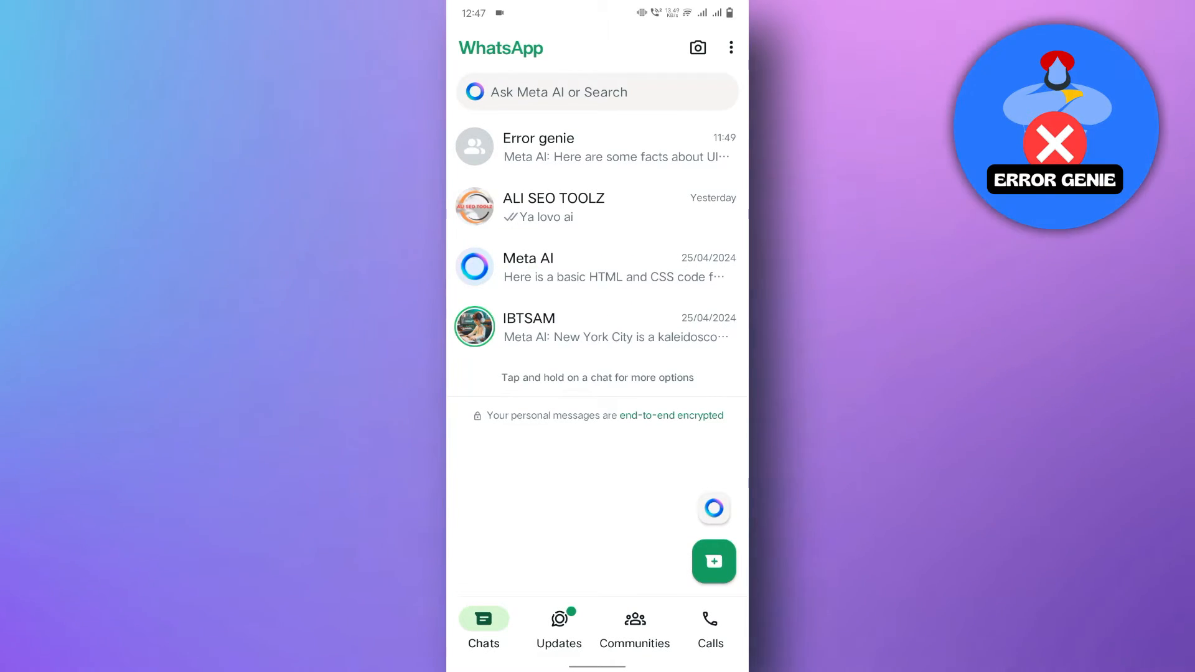
# Open the Meta AI conversation from the Chats list
pyautogui.click(553, 267)
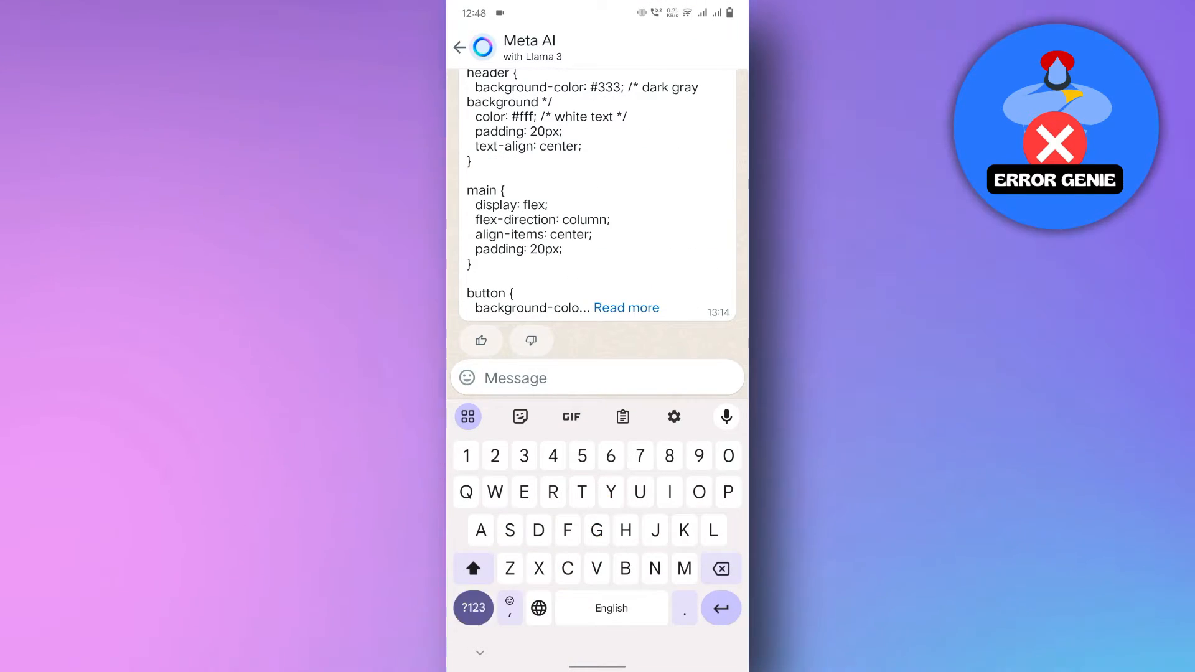
# Send Meta AI the prompt "/imagine A majestic underwater city" and receive the generated image
pyautogui.write('/imagine A majestic underwater city')
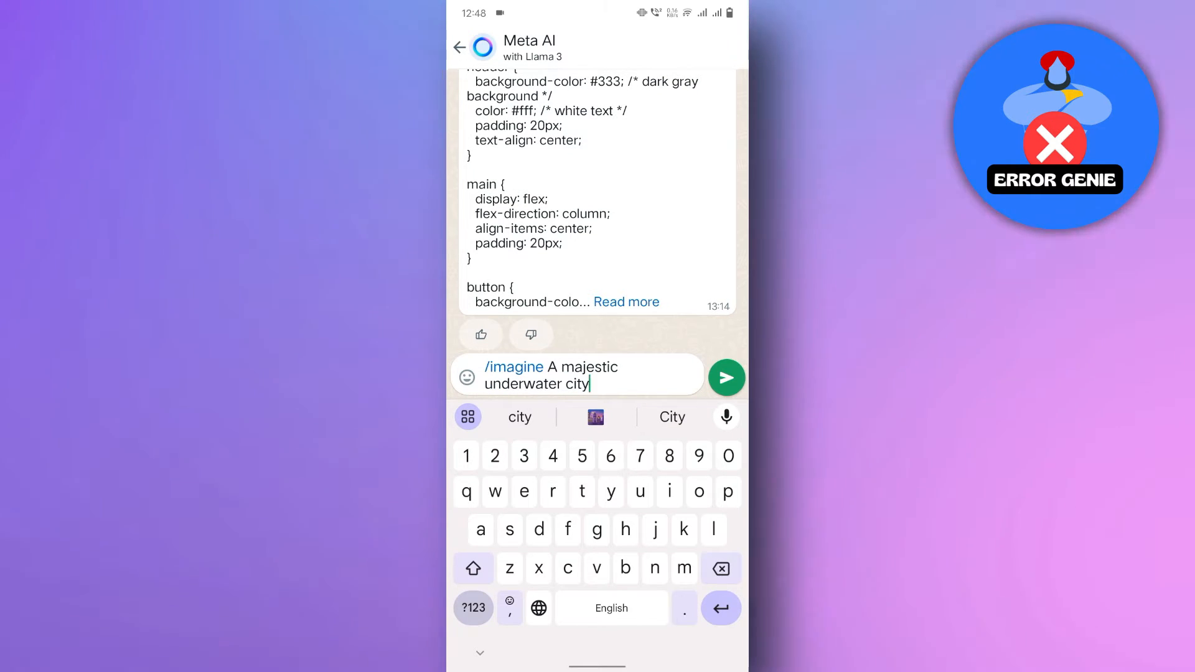
pyautogui.click(727, 377)
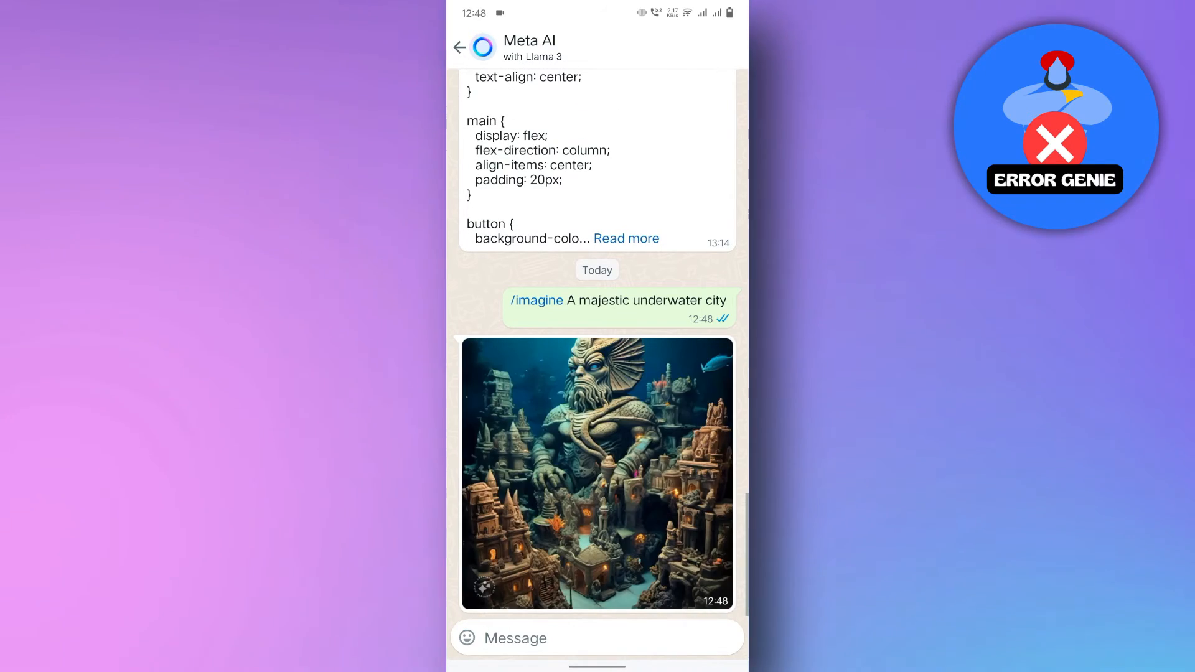
# Begin a new "/imagine" prompt in the message box below the underwater city image
pyautogui.click(597, 473)
pyautogui.write('/imagine')
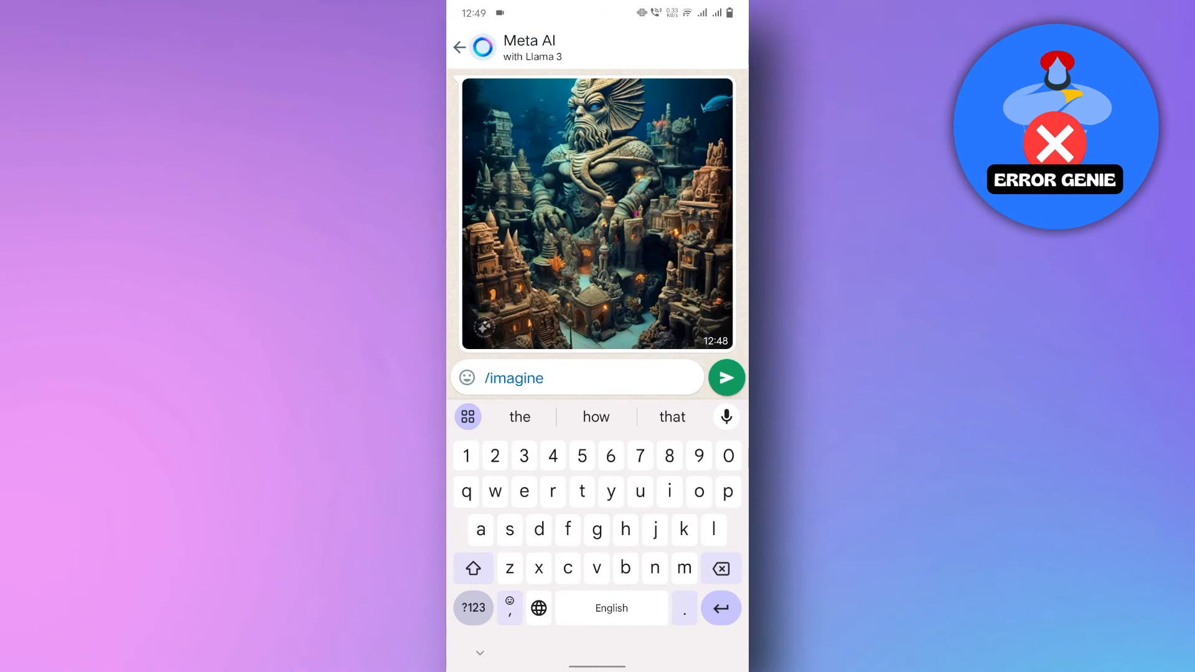
# Send "/imagine astronaut holding an earth flag" and receive the astronaut image
pyautogui.write('astronaut holding')
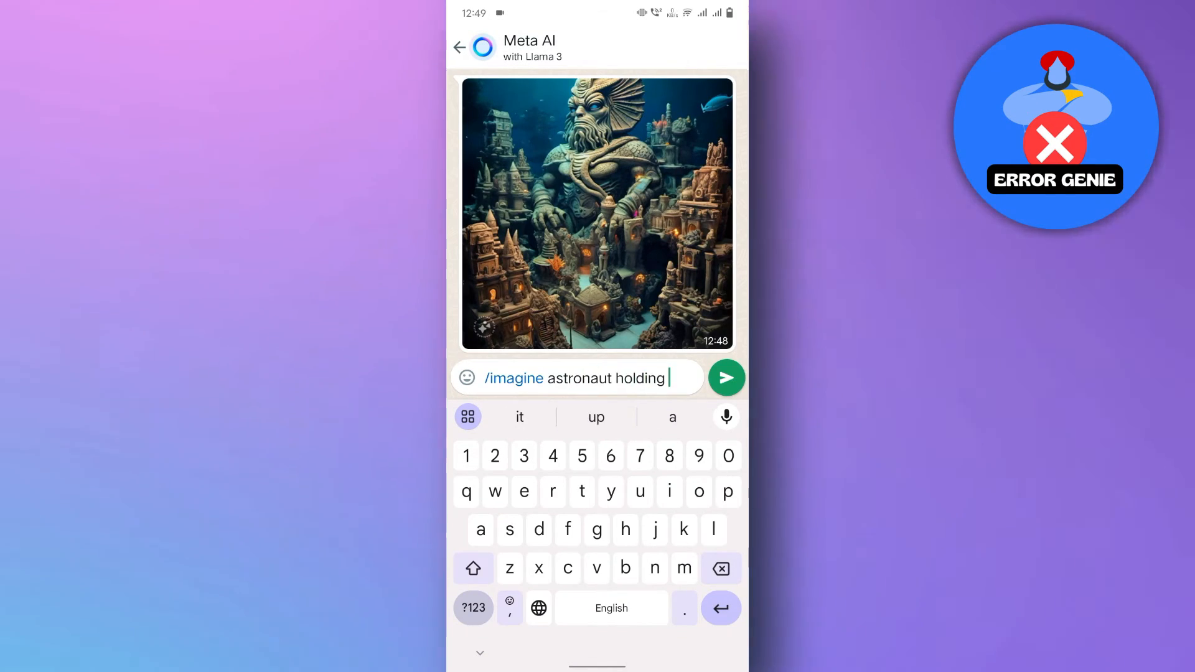
pyautogui.click(727, 377)
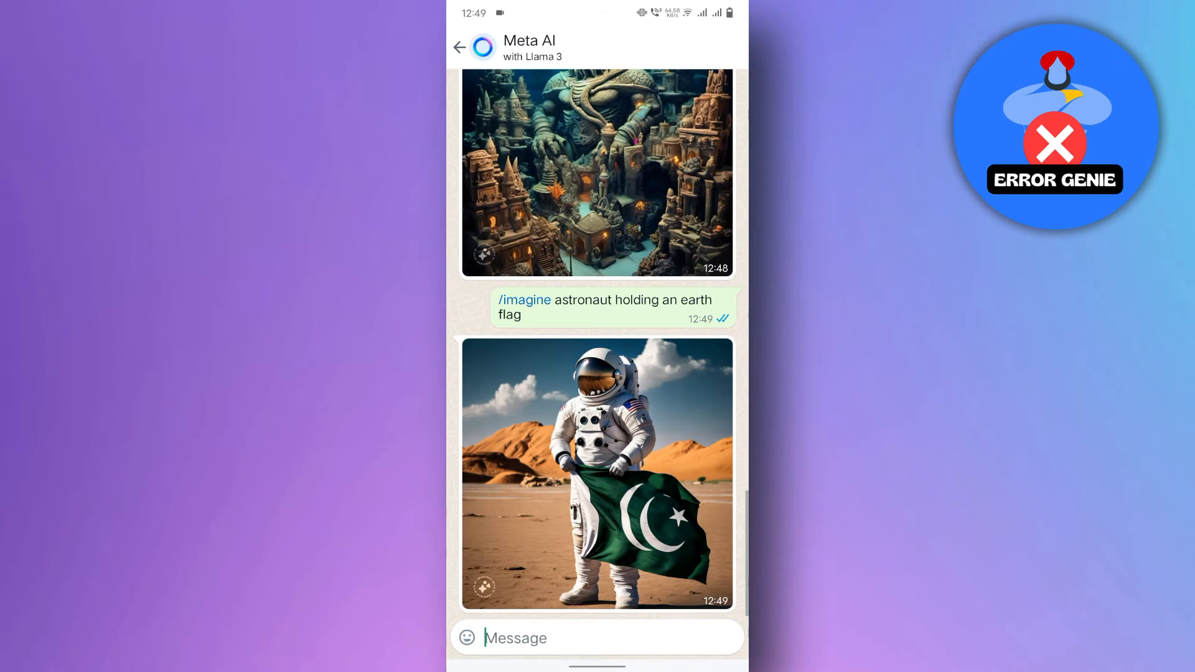
# Draft a "Regenerate it" reply quoting the astronaut image
pyautogui.click(598, 473)
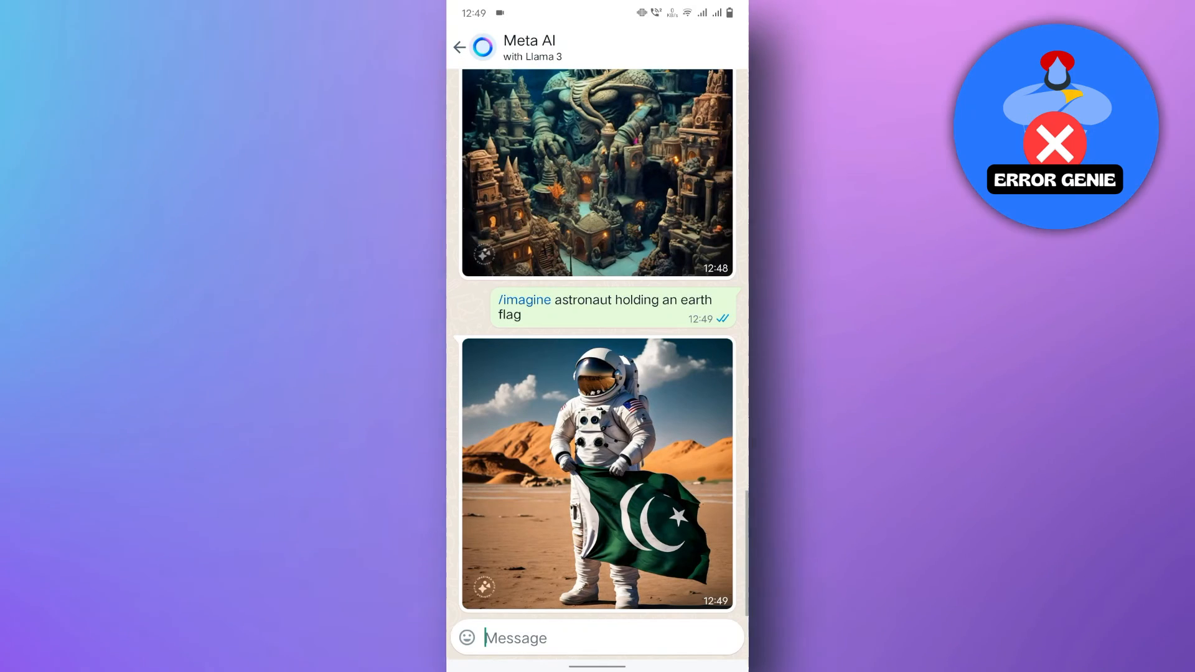
pyautogui.write('Regenerate it')
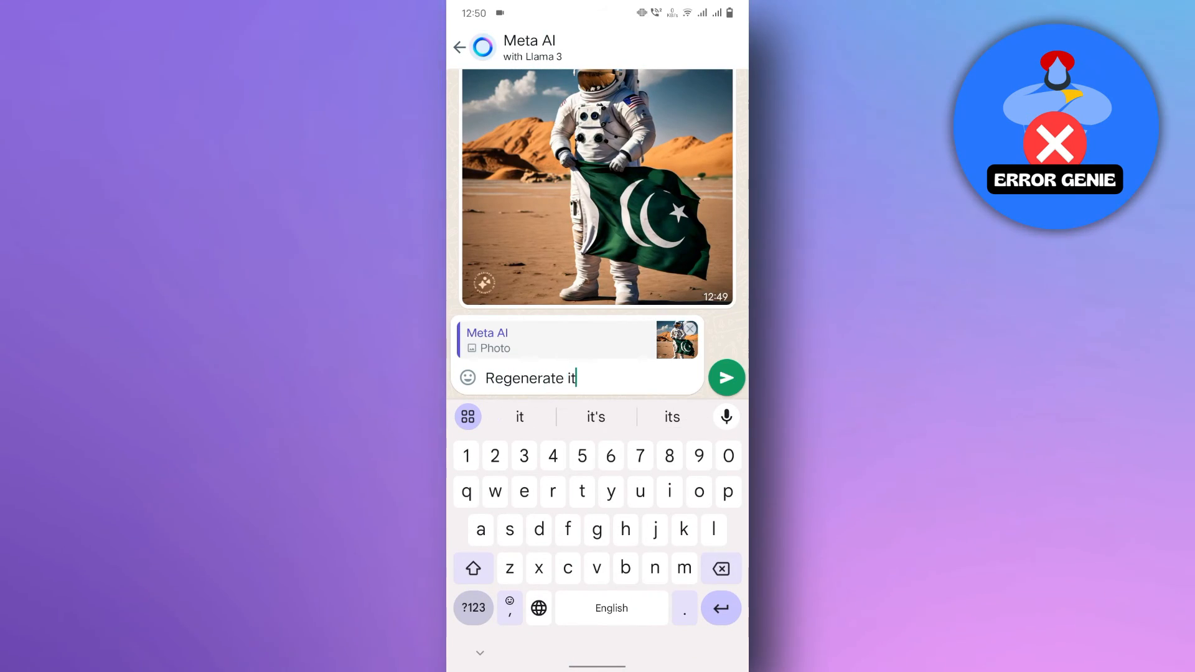
# Send "Regenerate it" and view the new astronaut-and-flag image set among mountains
pyautogui.click(727, 377)
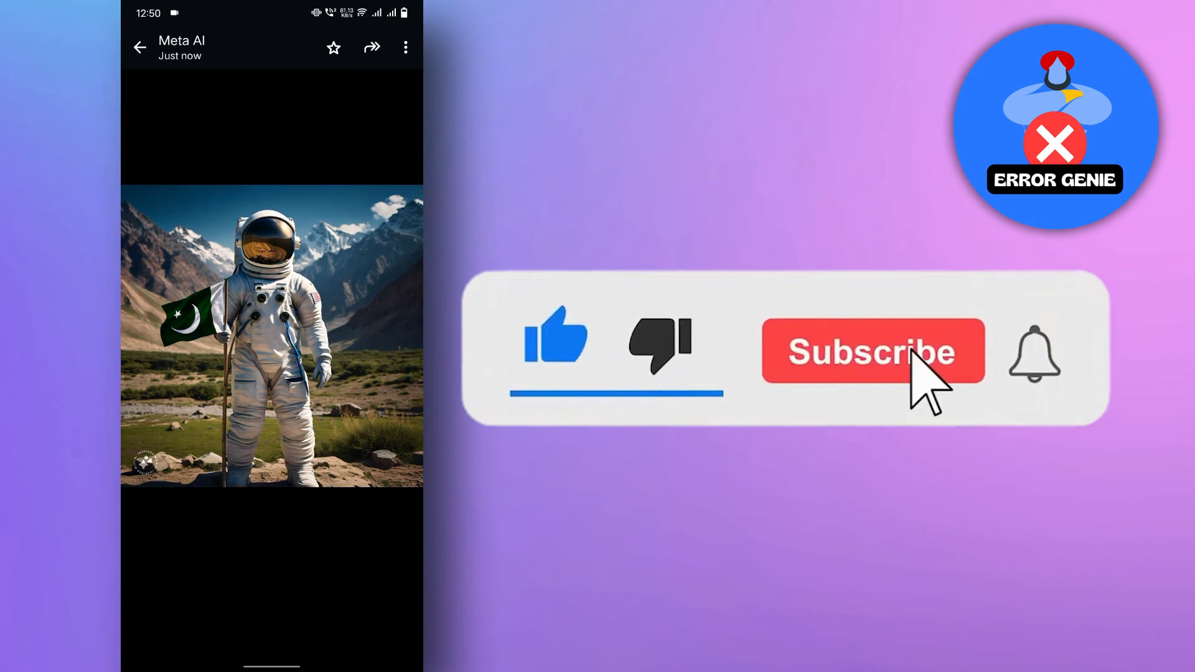
pyautogui.click(874, 351)
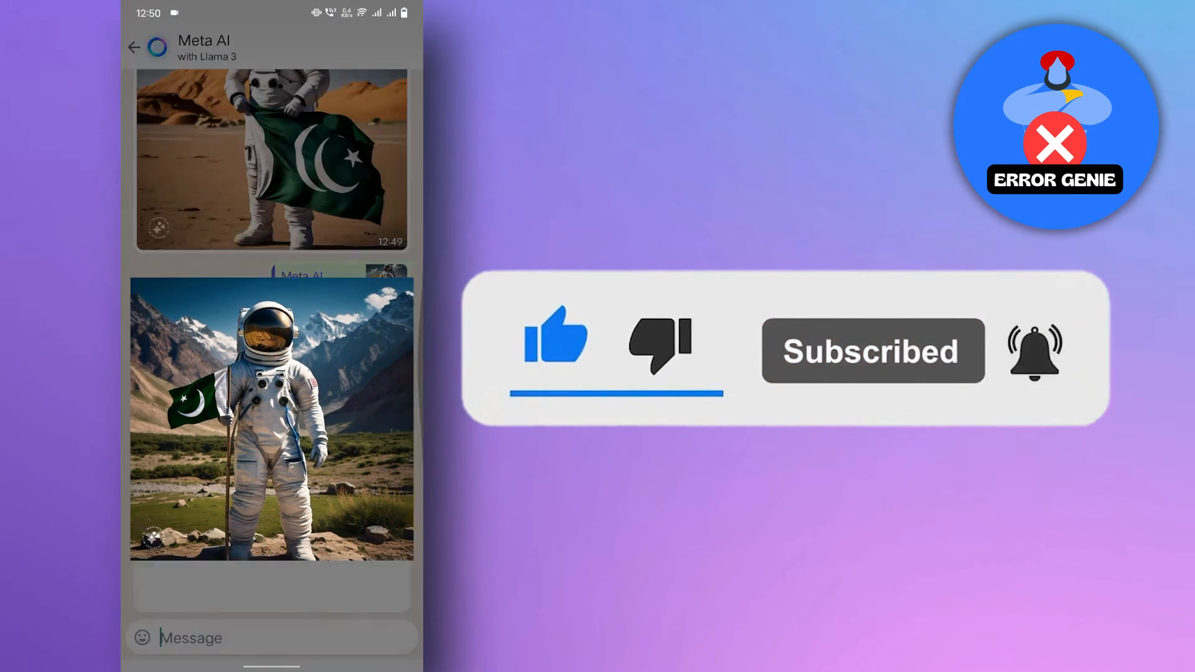